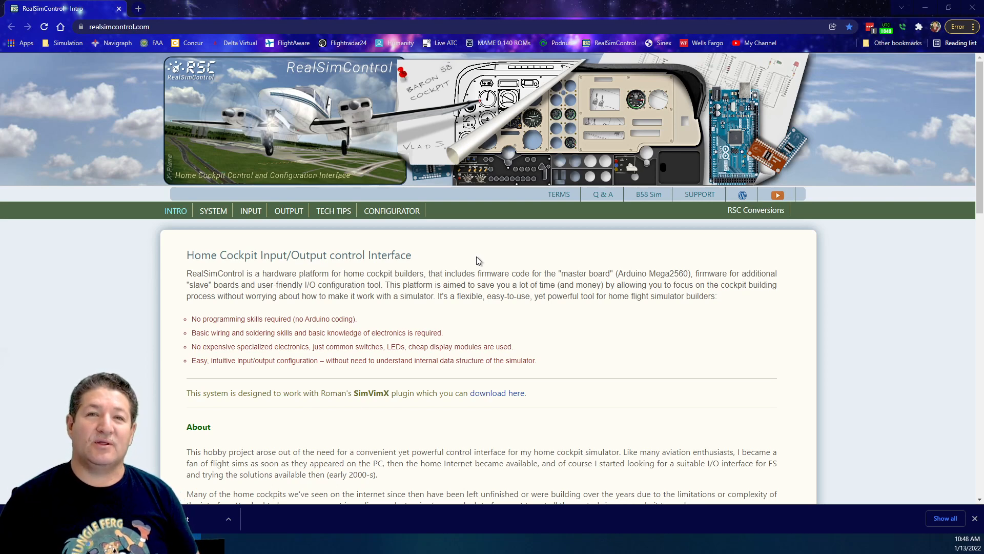
mouse_move(558, 260)
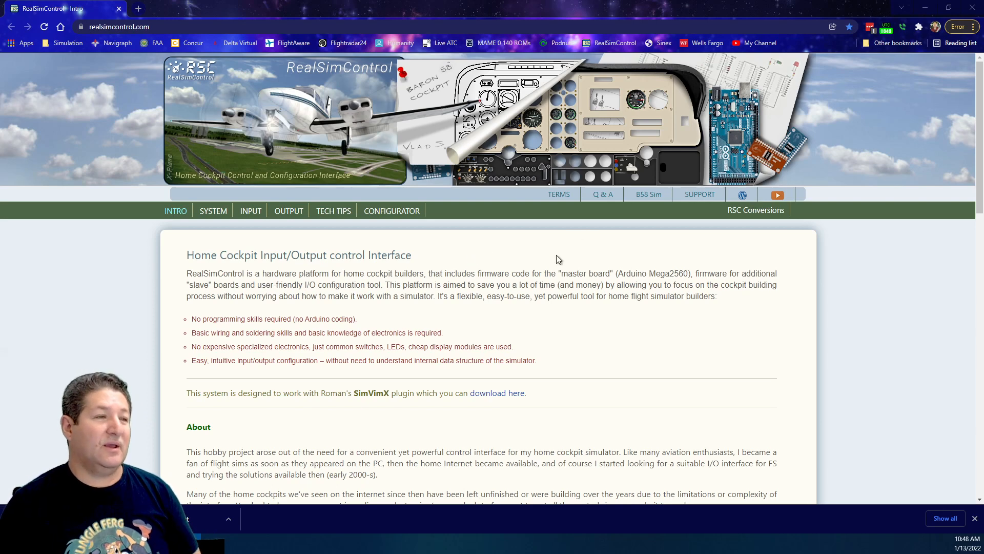
mouse_move(391, 210)
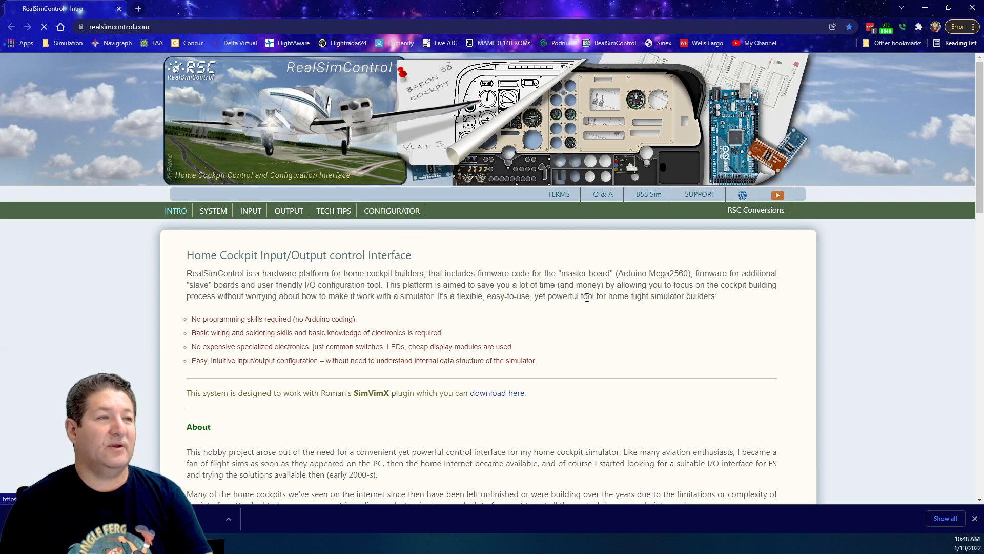
Step: Go to the Configurator page from the site's navigation bar
click(390, 210)
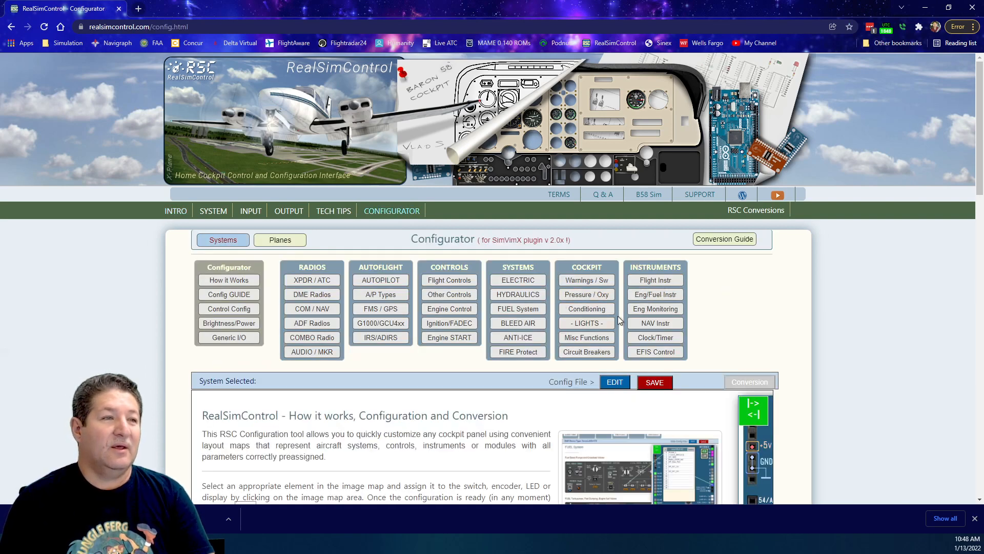
mouse_move(698, 264)
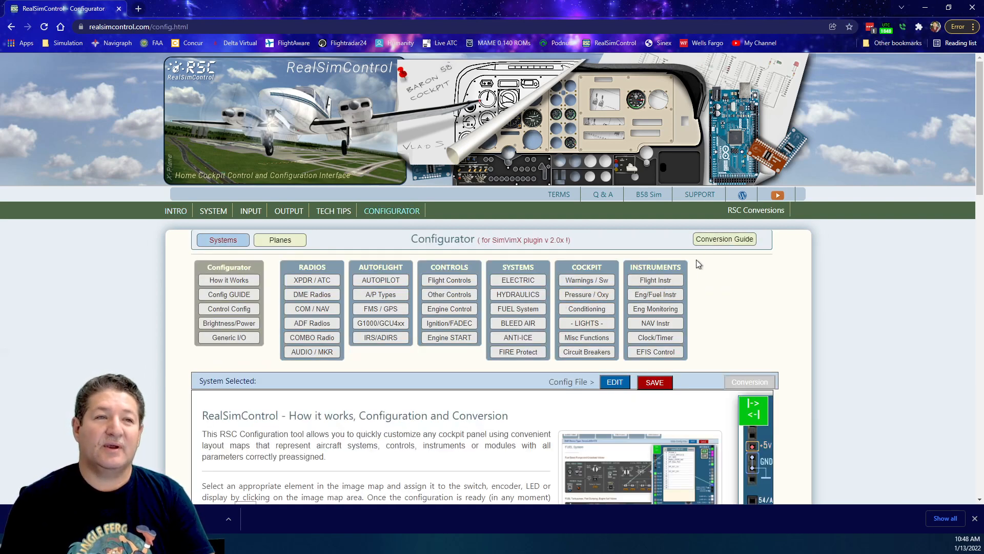
mouse_move(723, 254)
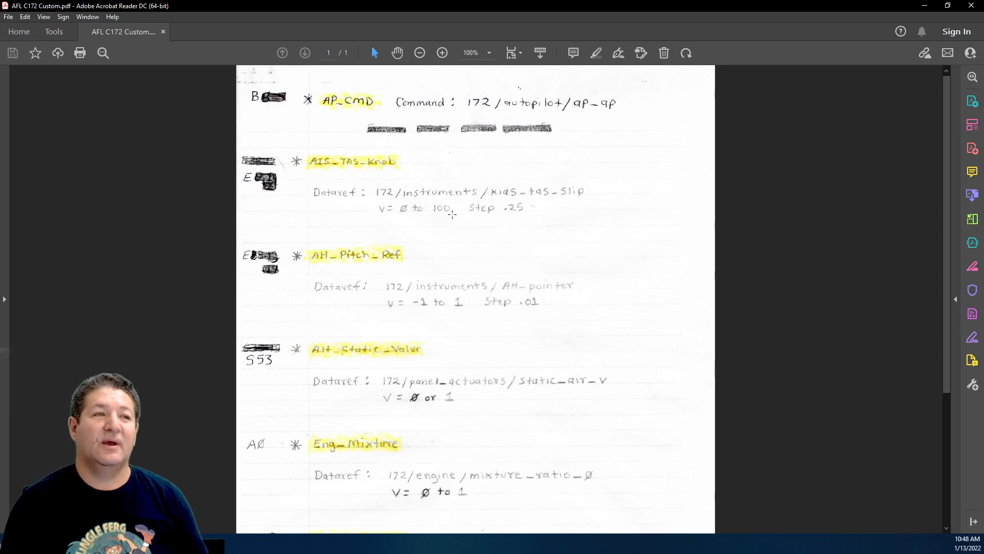
mouse_move(507, 263)
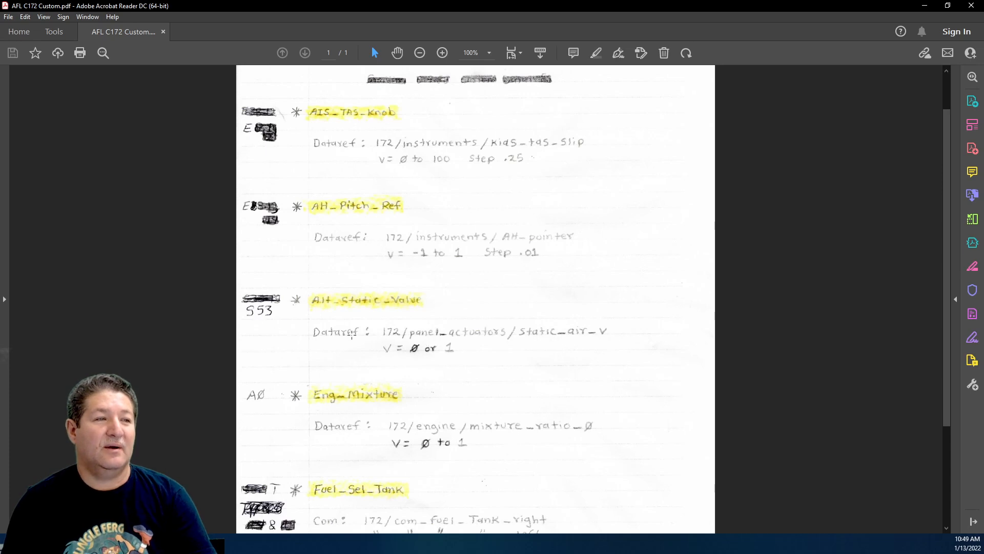
mouse_move(437, 360)
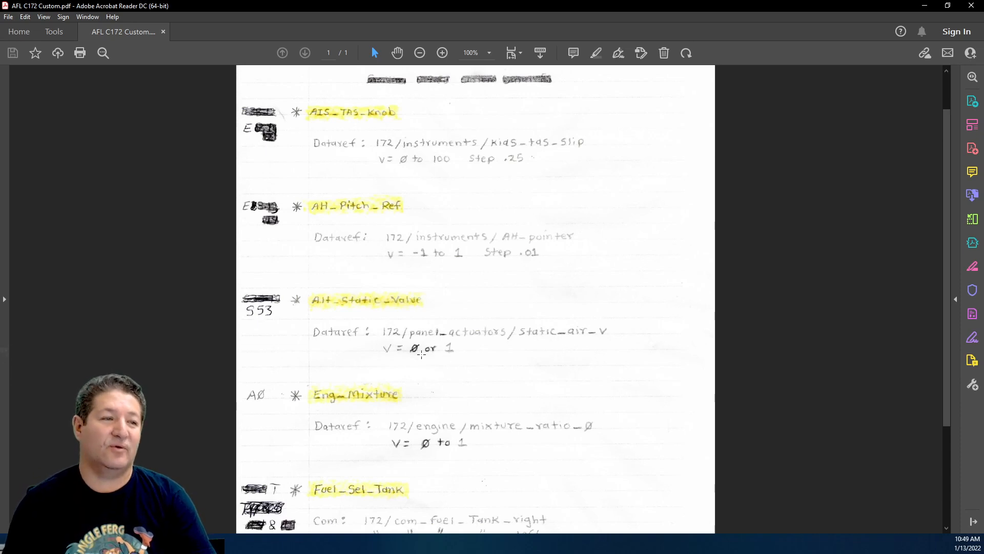
Step: Read down the C172 custom dataref notes to the Fuel_Sel_Tank entry
scroll(down, 3)
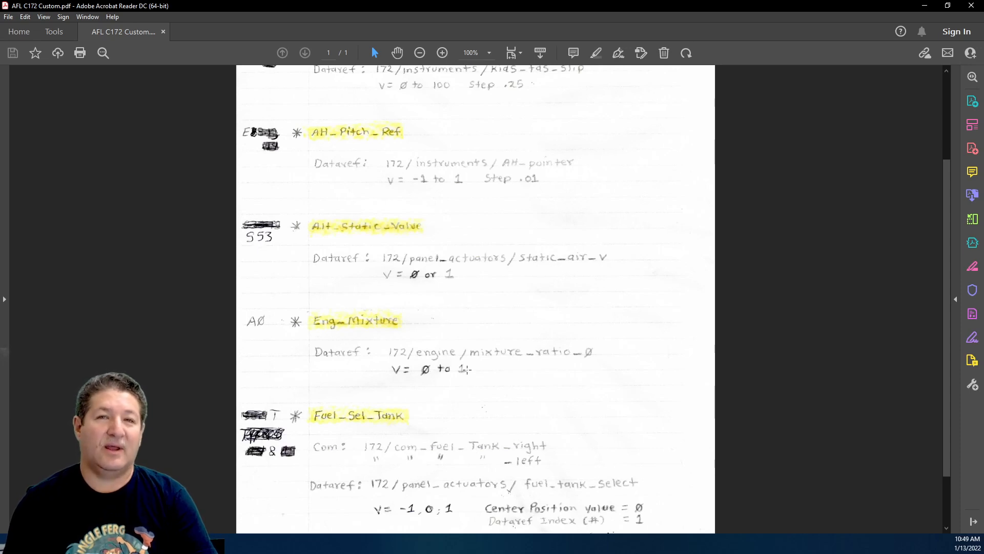
scroll(down, 3)
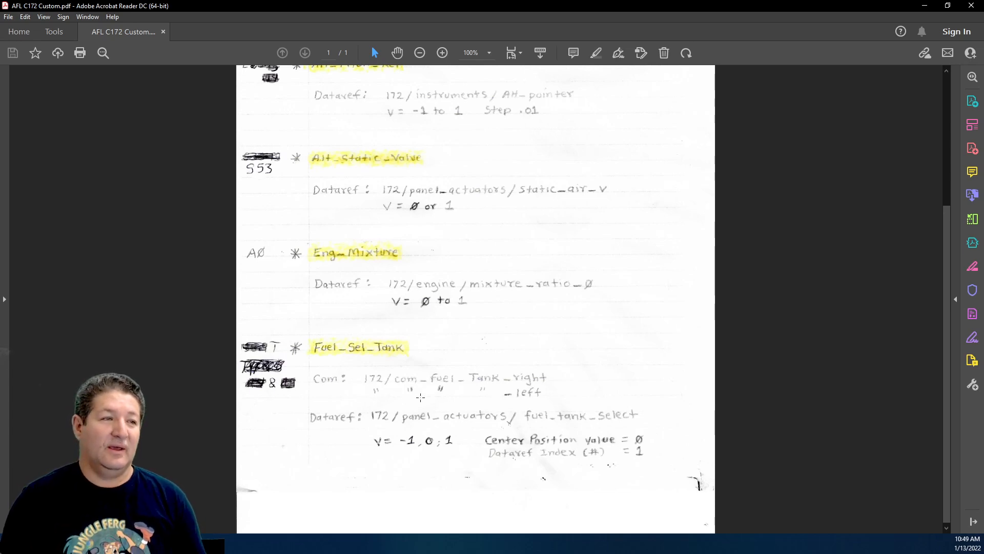
mouse_move(516, 372)
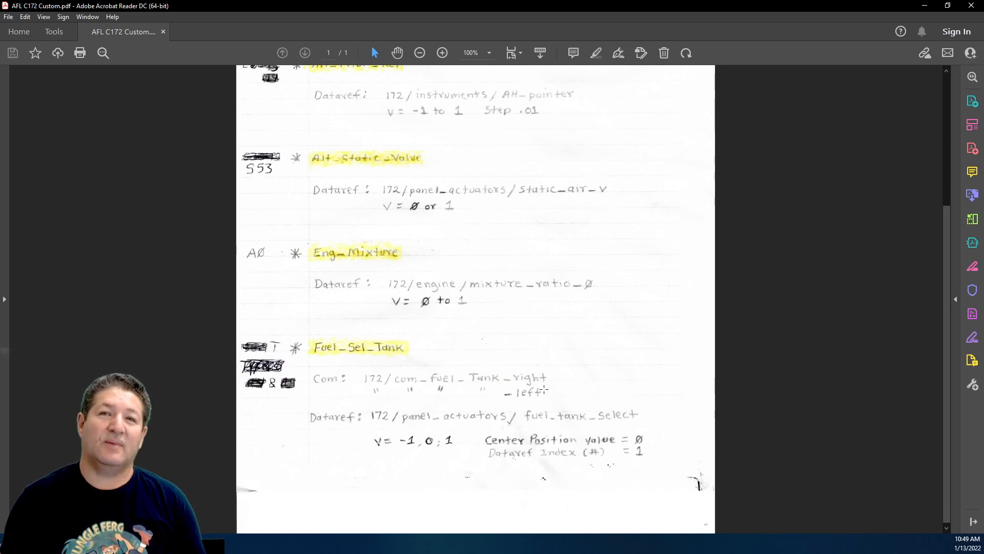
mouse_move(568, 355)
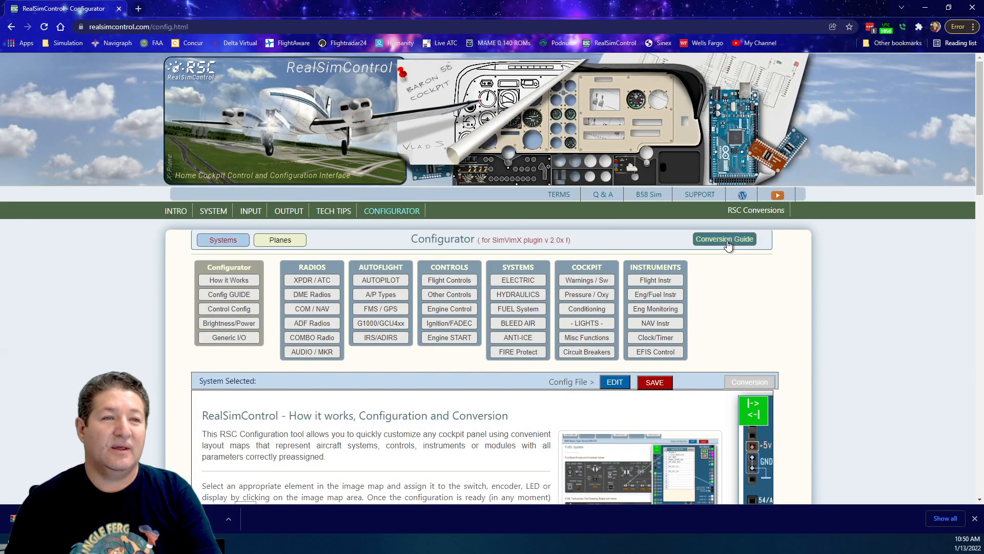
Step: Bring up the Data Conversion guide and reach the I/O Data Conversion Manual's type list
click(724, 238)
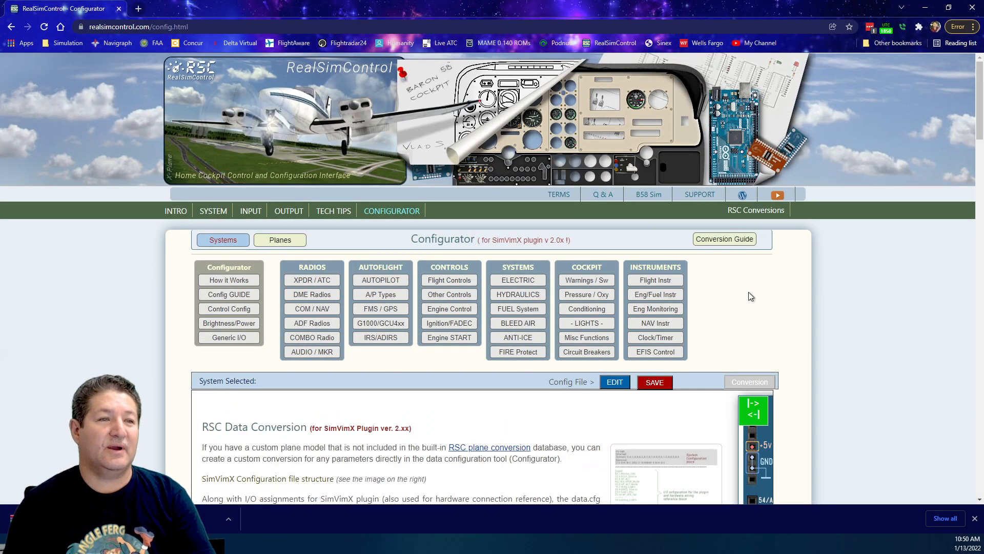
scroll(down, 3)
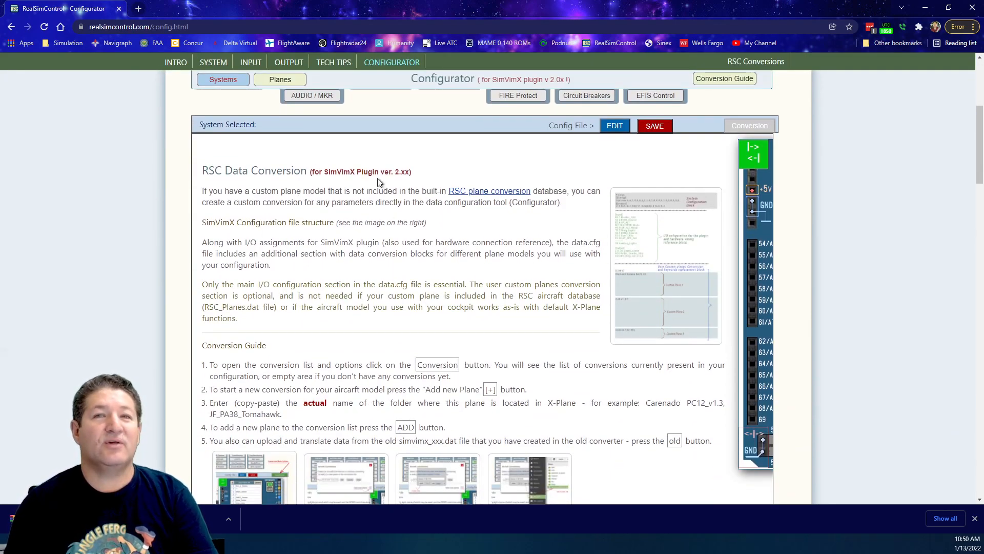
click(666, 263)
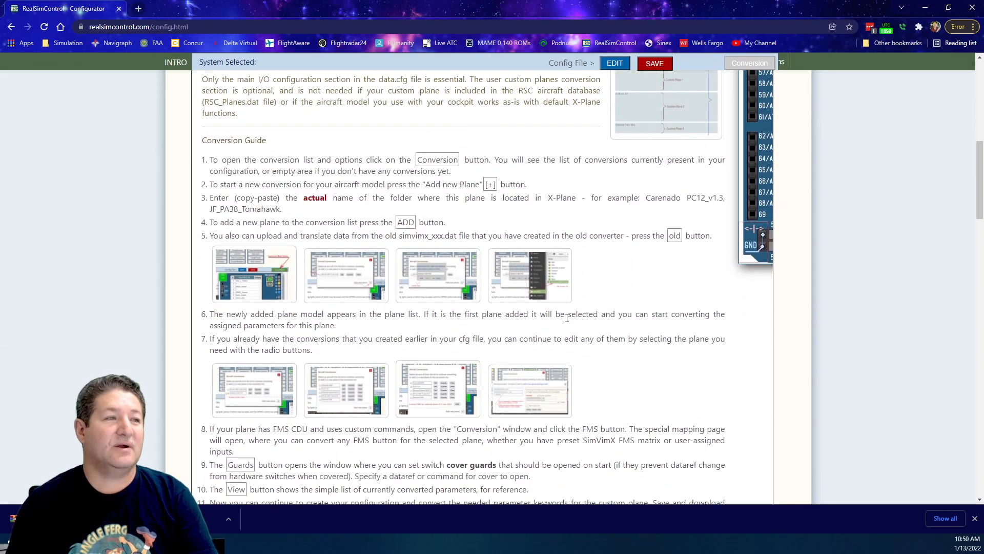
scroll(down, 3)
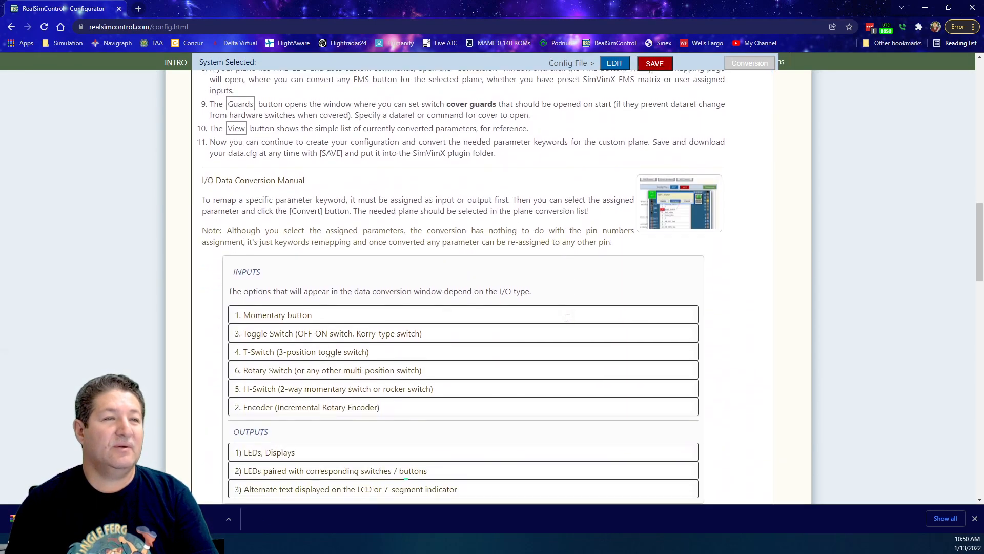
scroll(down, 3)
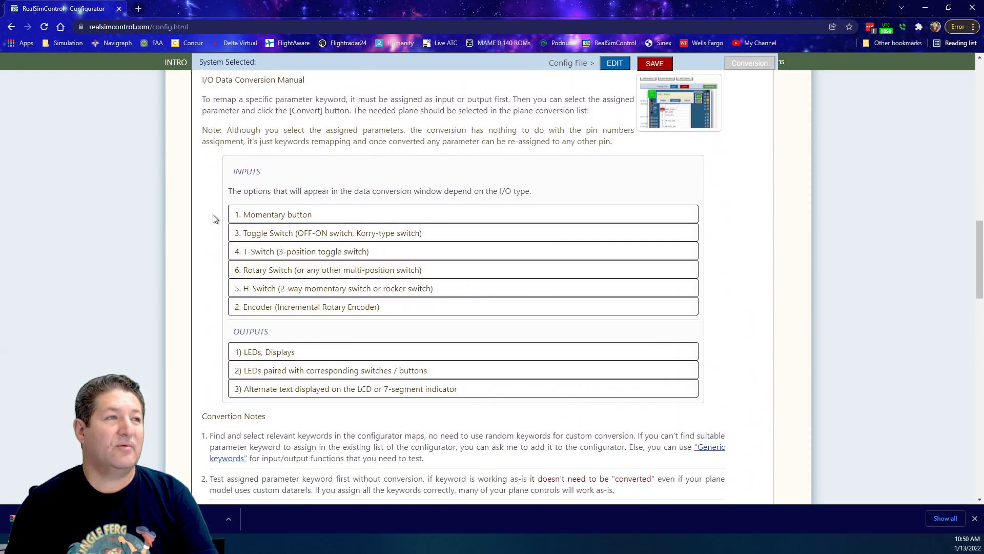
mouse_move(197, 393)
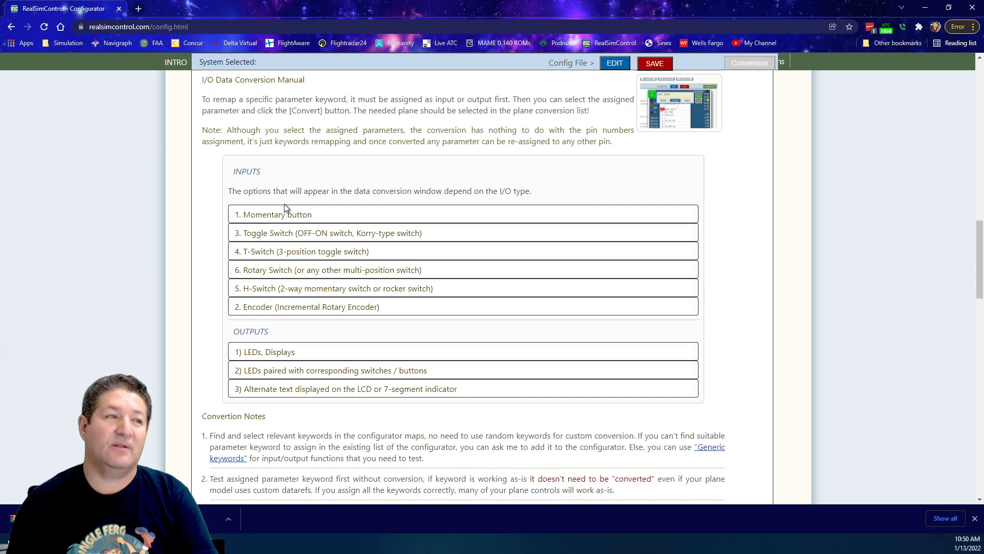
Step: Expand the Momentary button entry and view its dialog examples
click(273, 215)
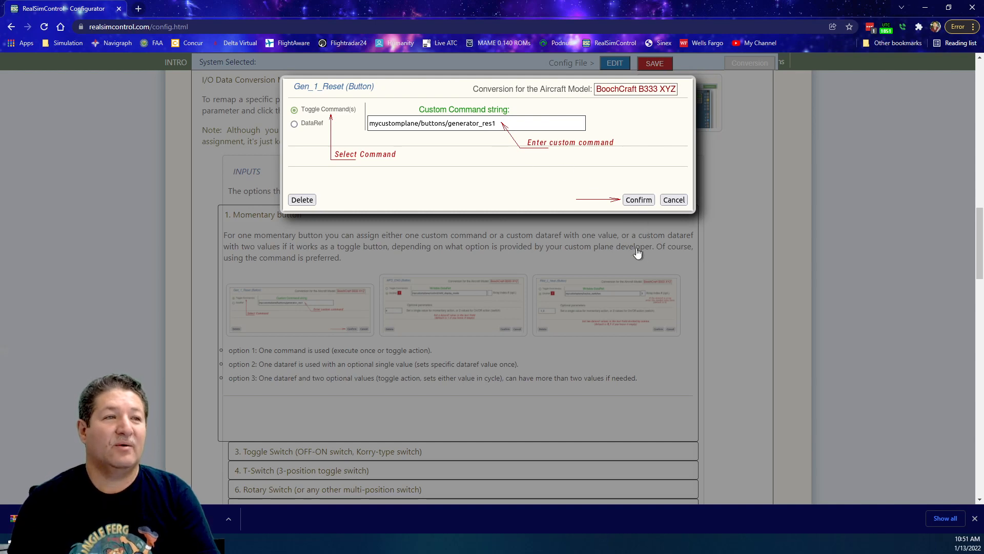
click(295, 122)
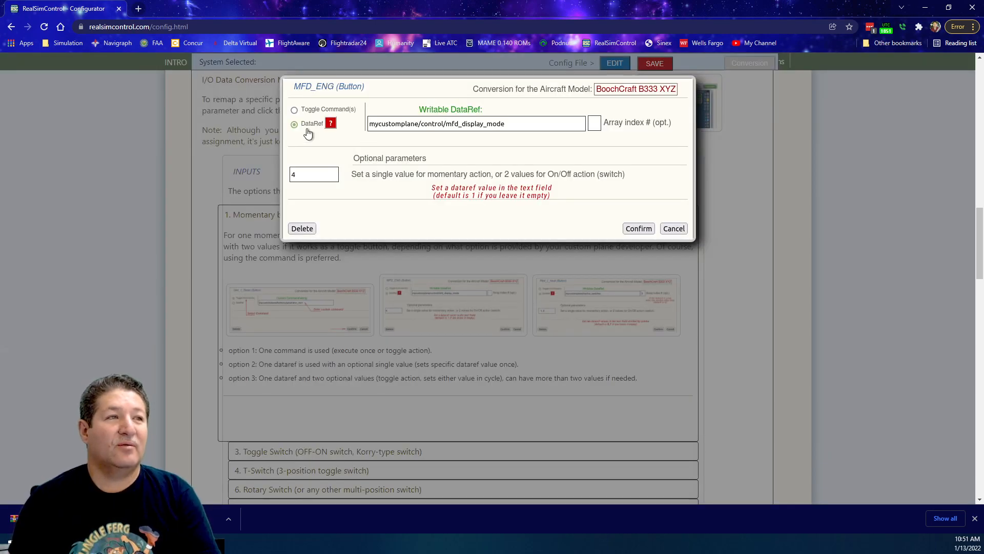
mouse_move(451, 138)
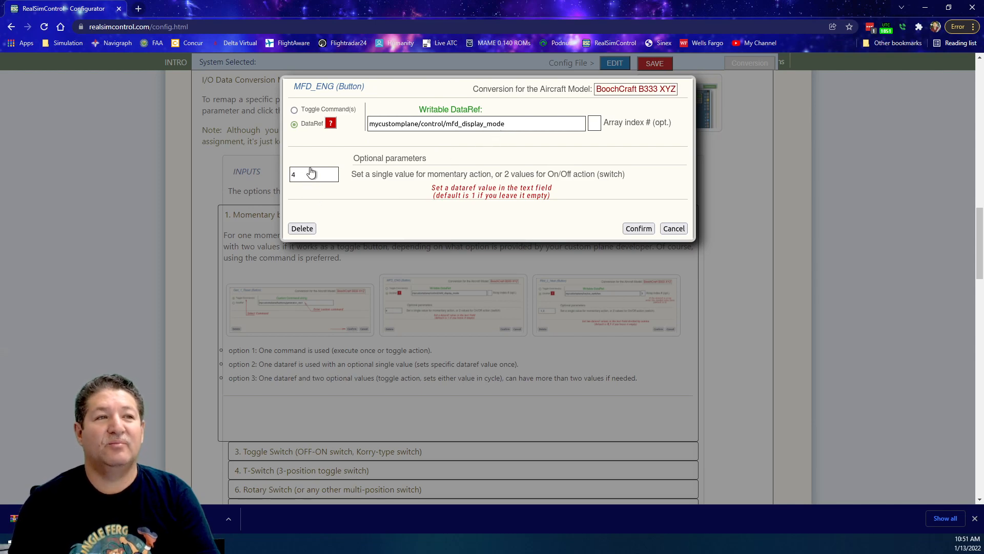
mouse_move(342, 171)
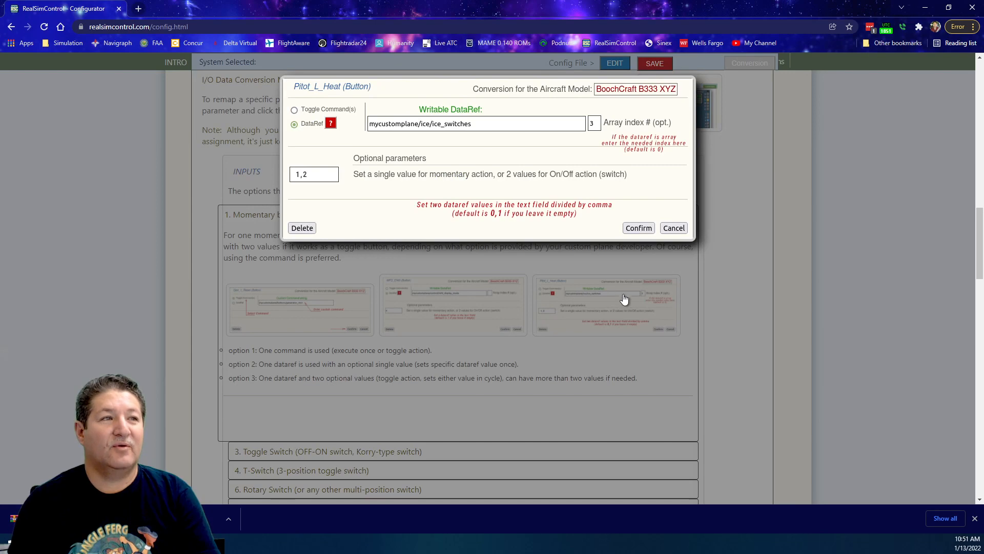
mouse_move(453, 155)
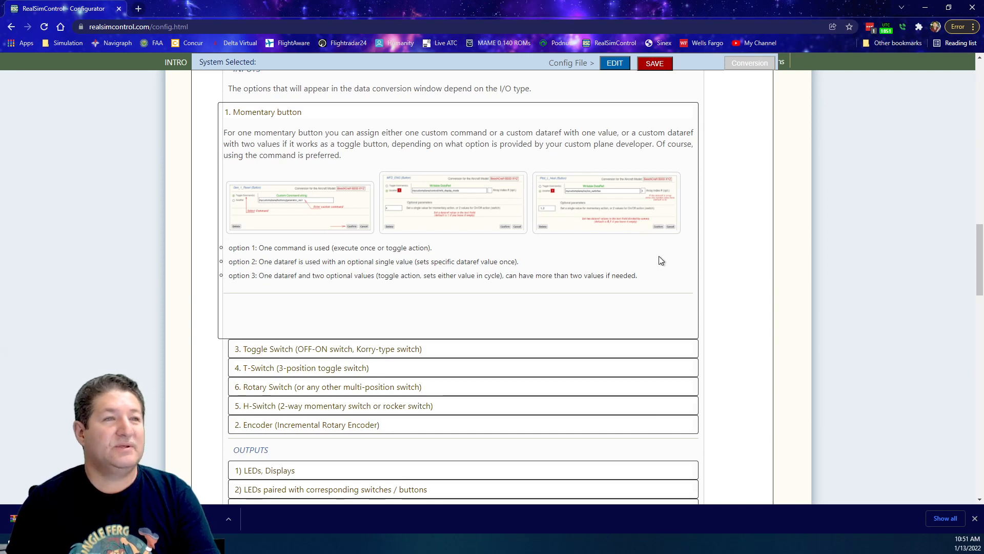
click(328, 349)
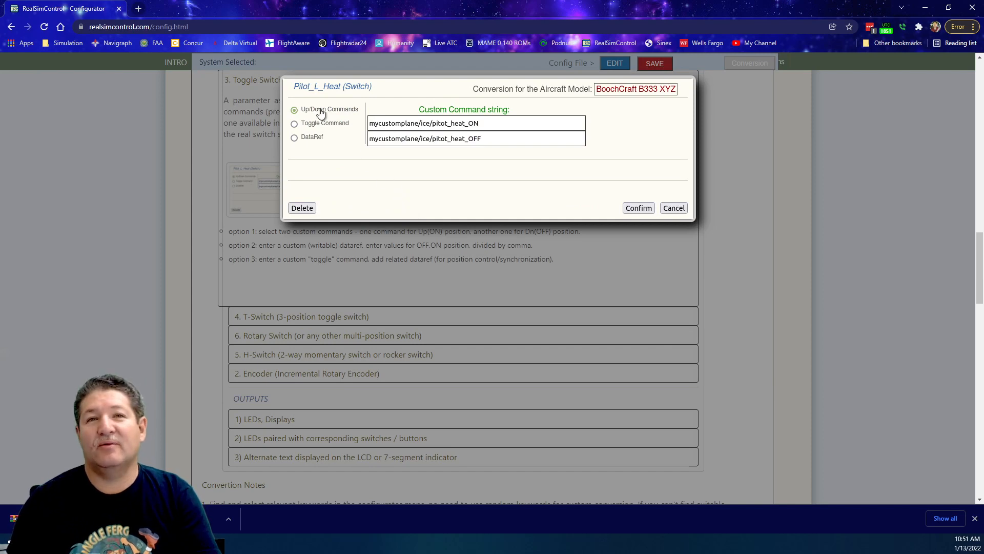
mouse_move(344, 117)
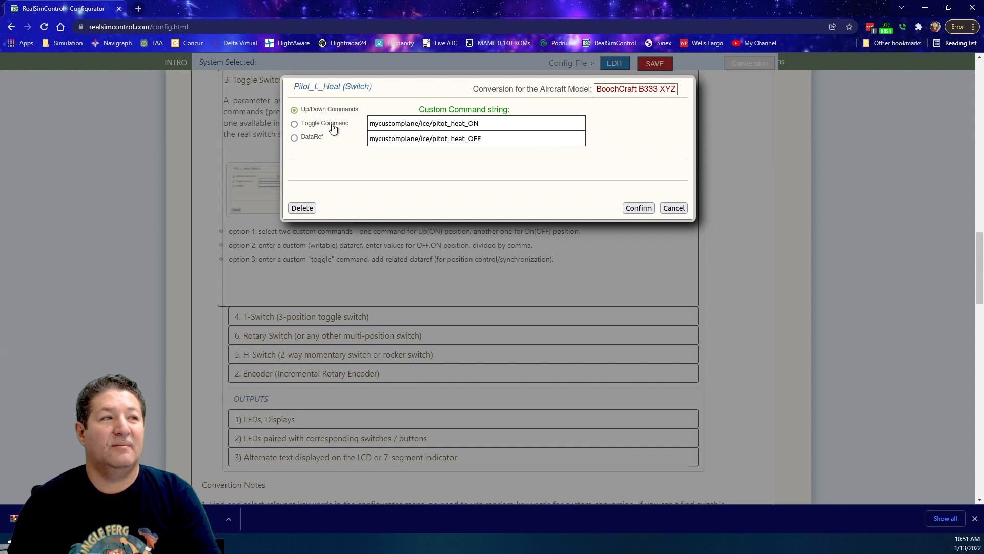
mouse_move(321, 135)
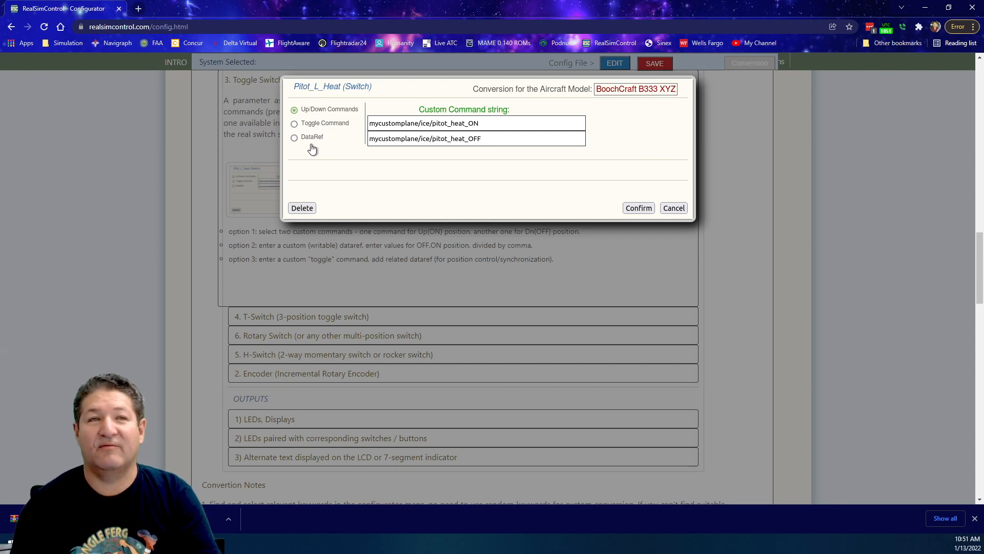
click(294, 136)
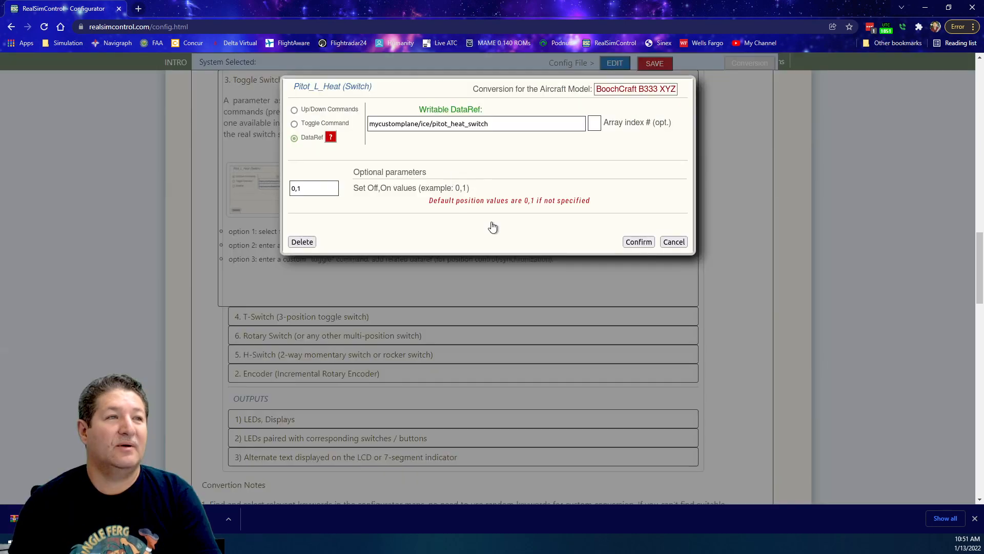
click(673, 242)
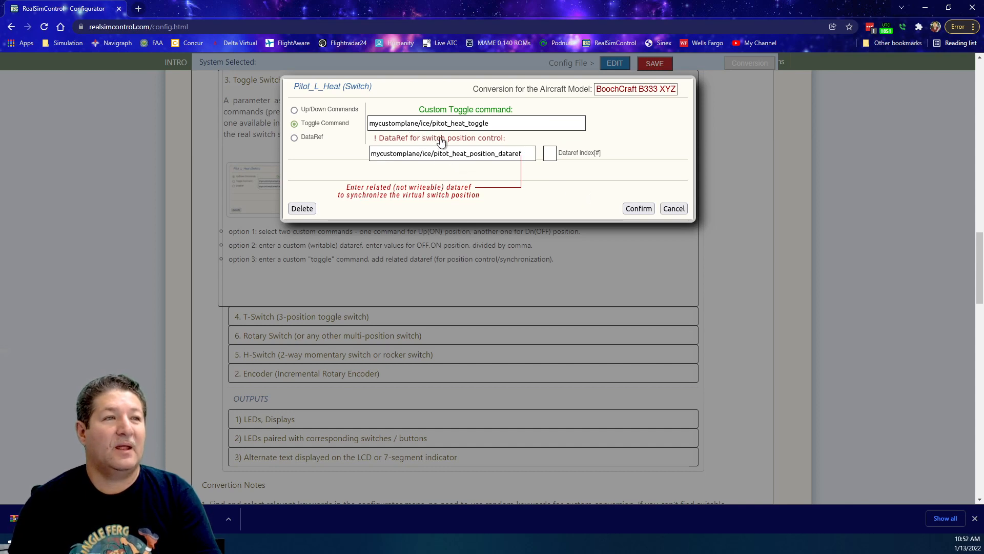
mouse_move(474, 136)
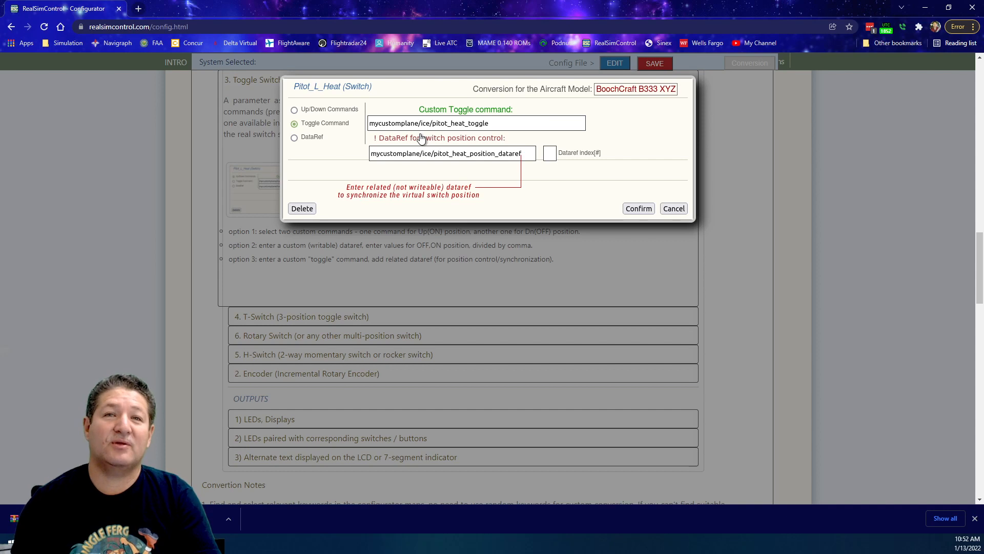
mouse_move(494, 138)
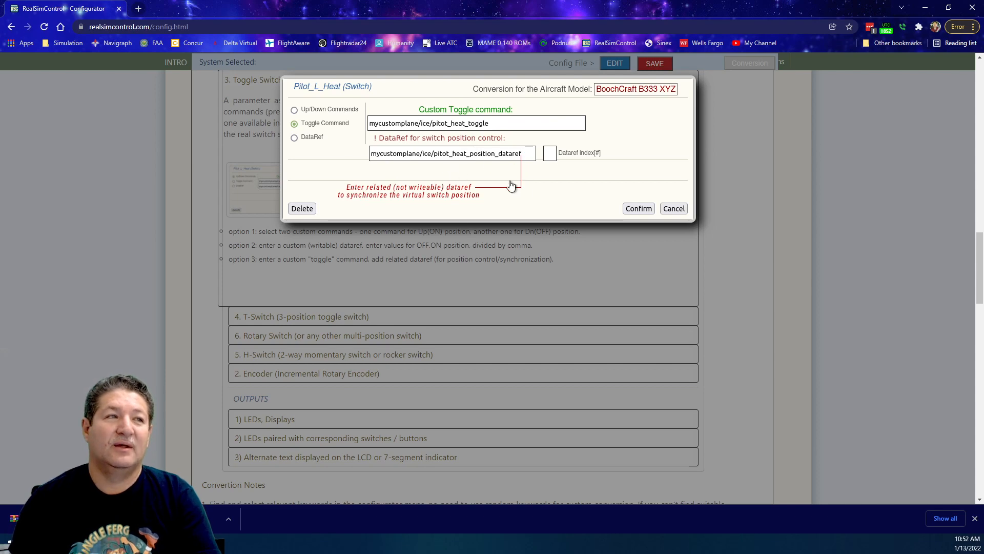
mouse_move(481, 180)
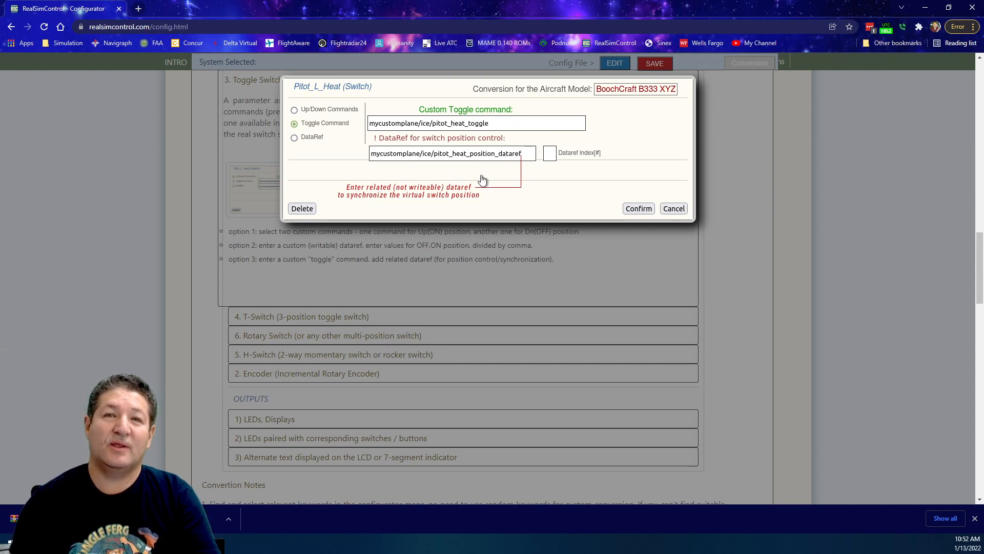
mouse_move(376, 154)
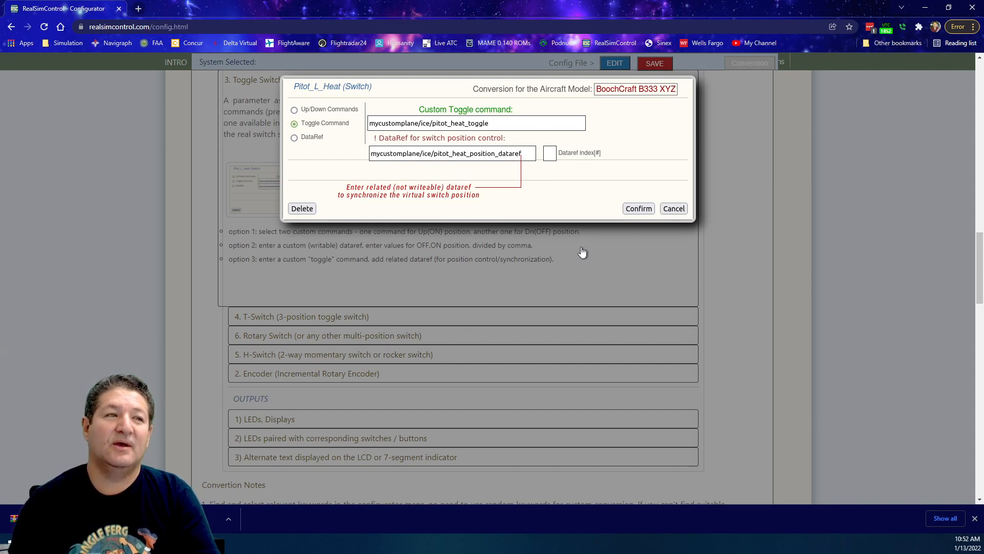
mouse_move(478, 144)
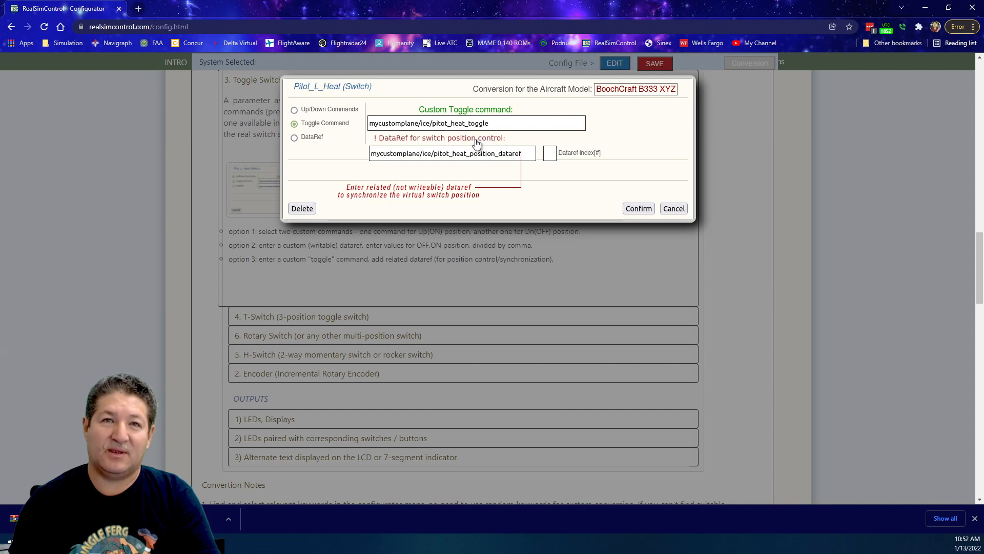
mouse_move(723, 293)
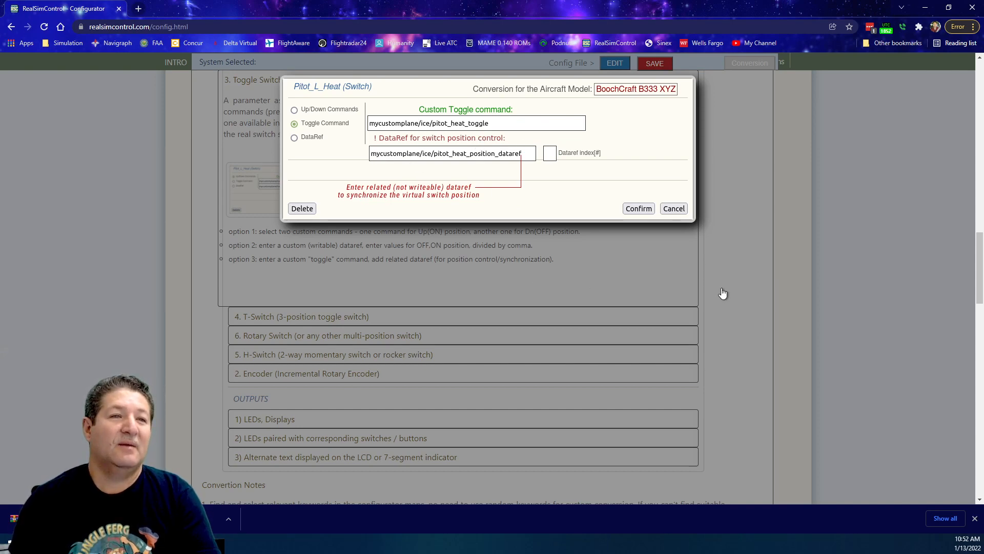
Step: Expand T-Switch and Rotary Switch, previewing the Bleed_Air_Select multiple-commands example
click(672, 208)
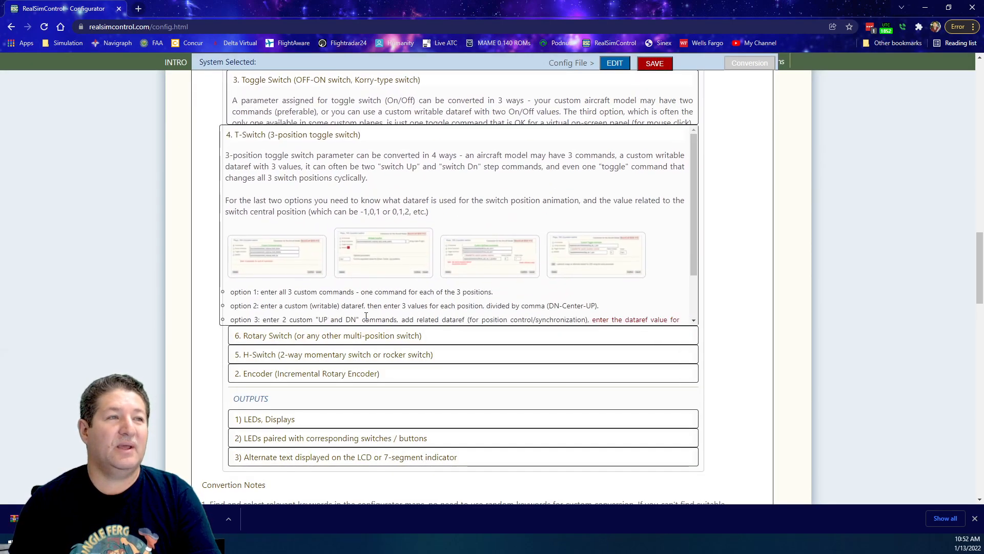
scroll(down, 3)
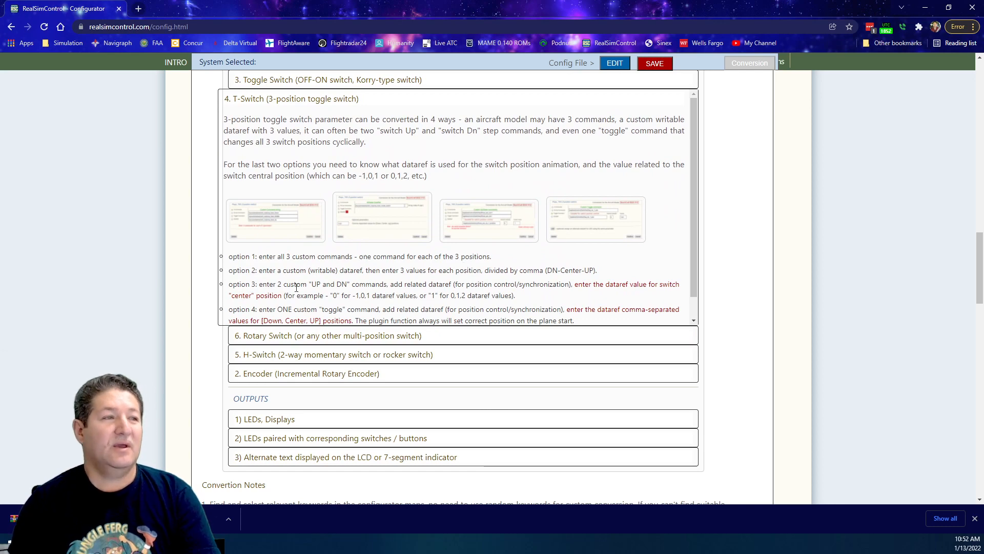
click(328, 335)
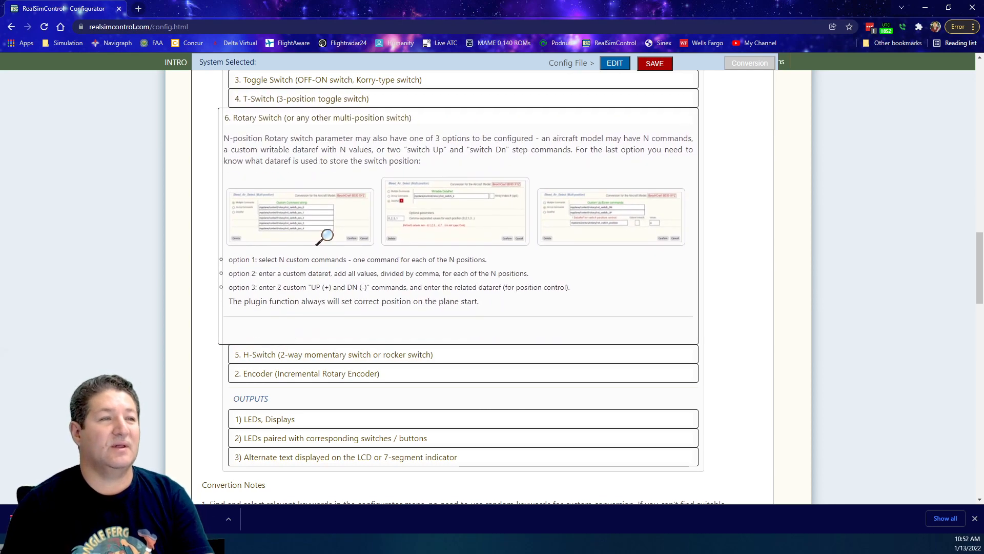
click(326, 235)
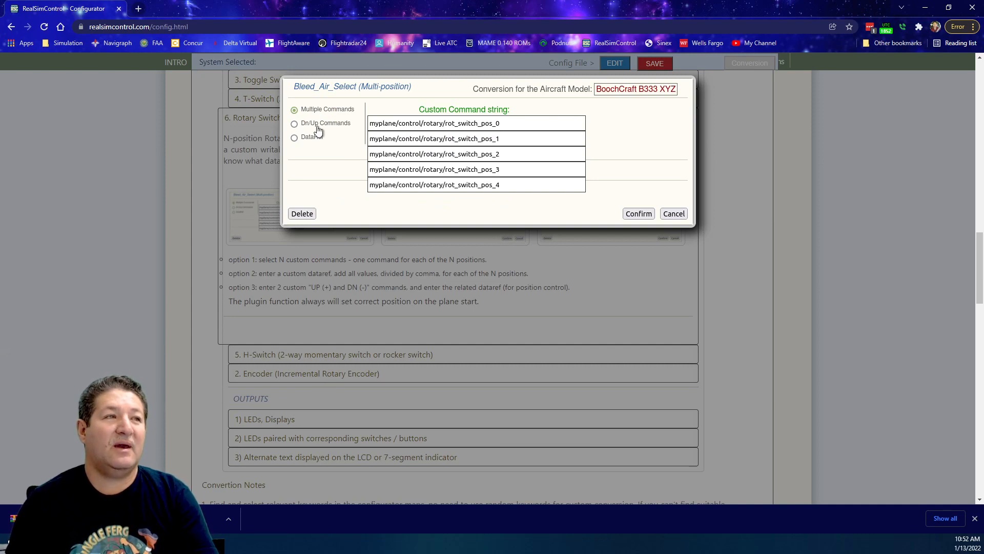
mouse_move(506, 137)
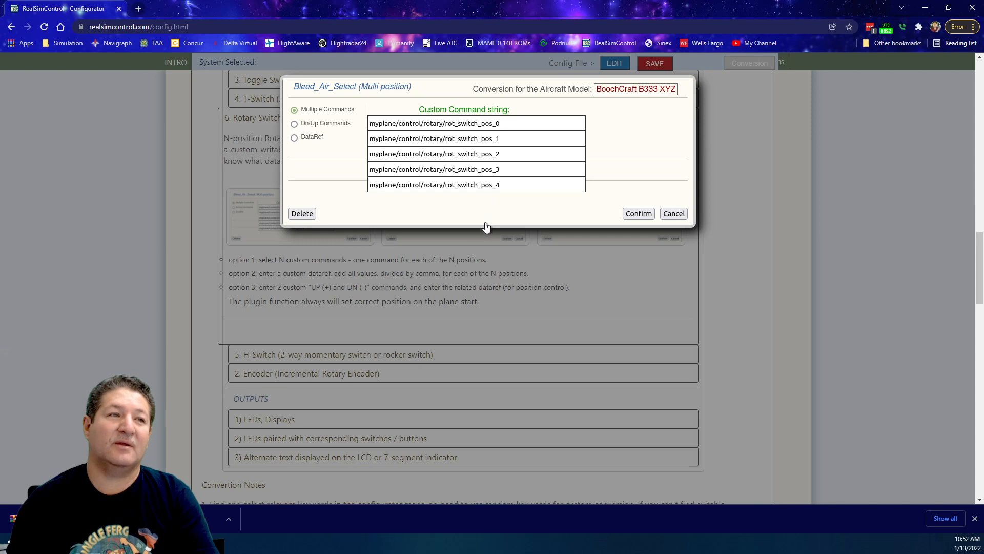
mouse_move(364, 169)
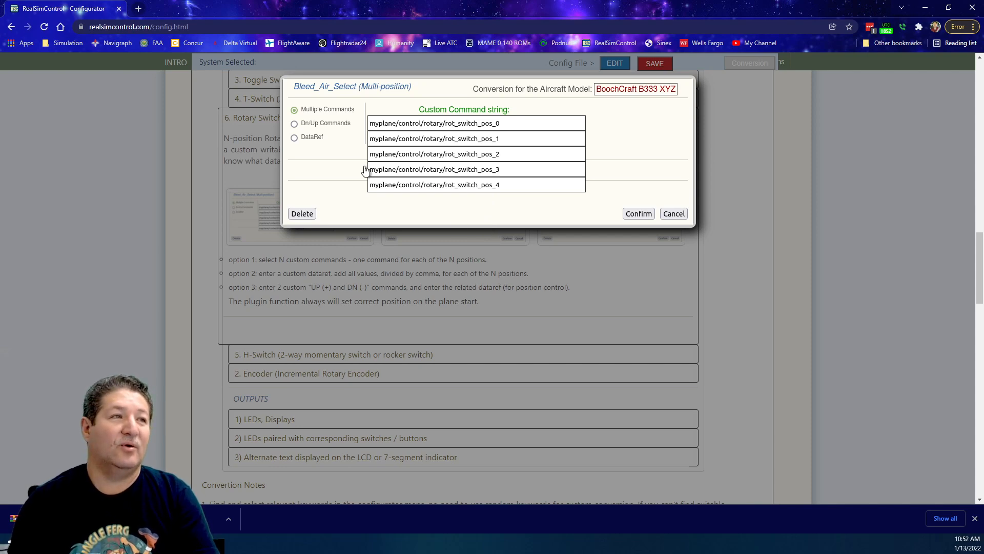
click(294, 137)
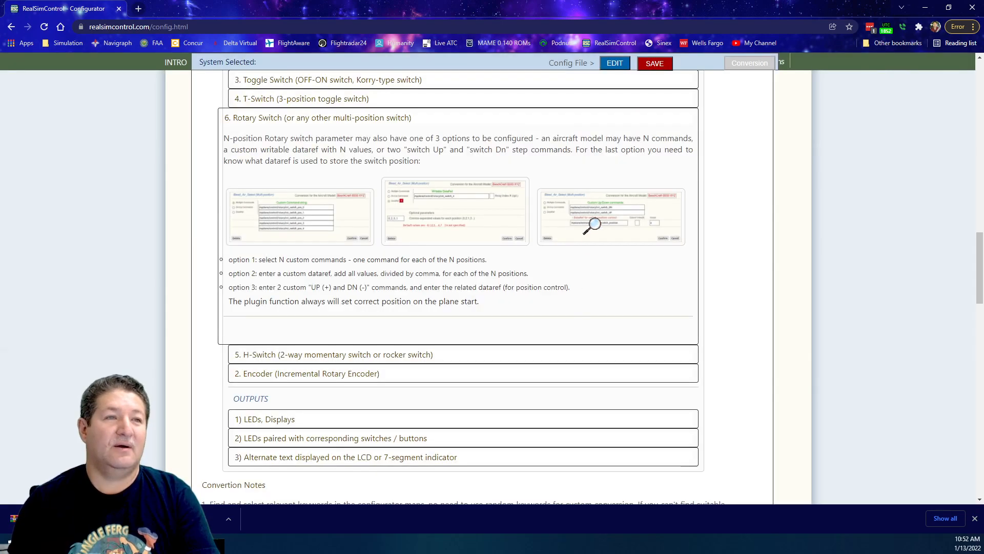
Step: Expand the H-Switch section to reach the Rudder_Trim two-way switch example
click(594, 224)
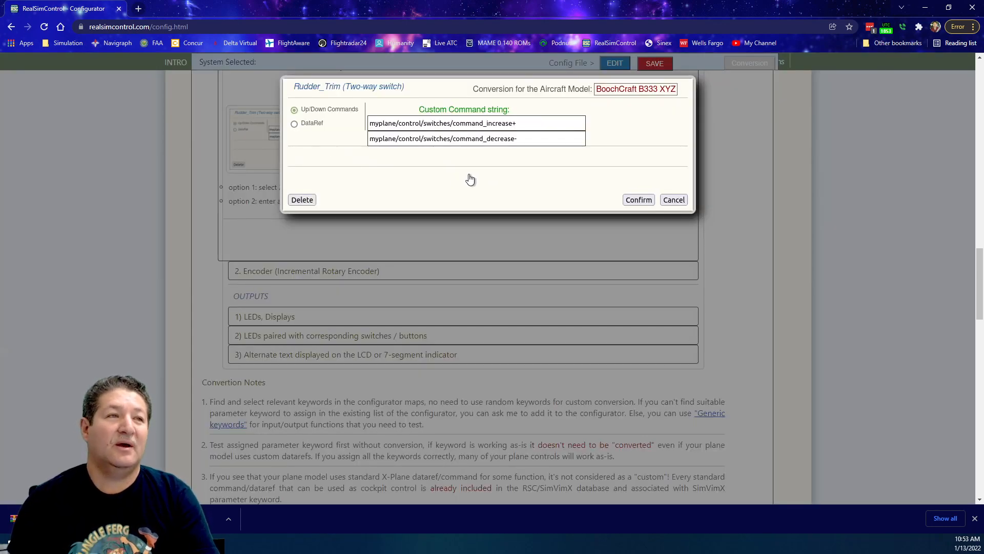
mouse_move(490, 147)
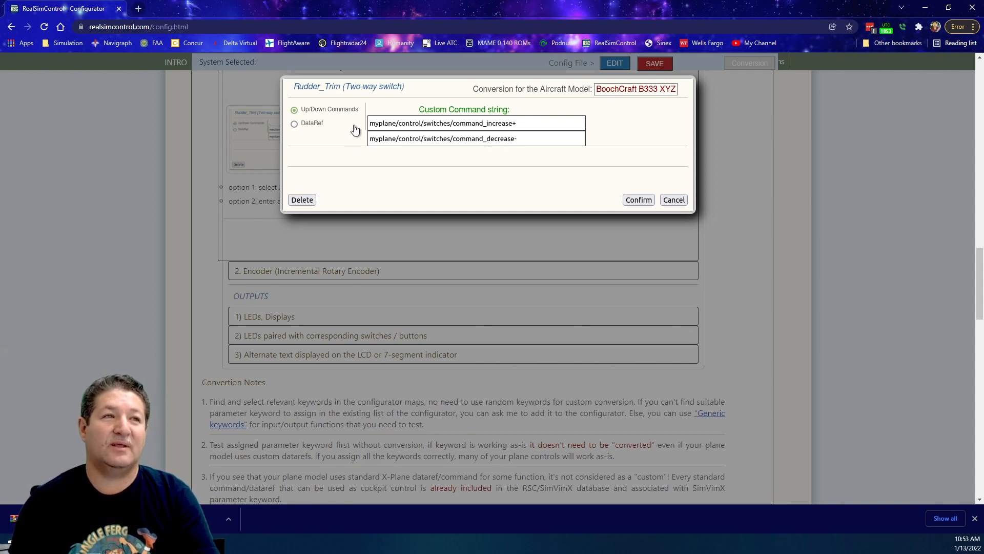
mouse_move(458, 160)
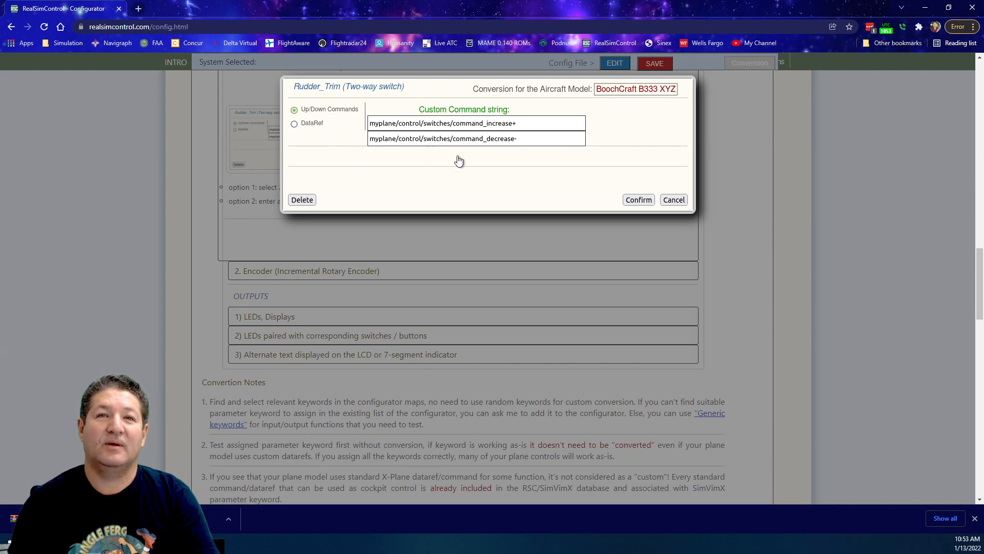
mouse_move(680, 256)
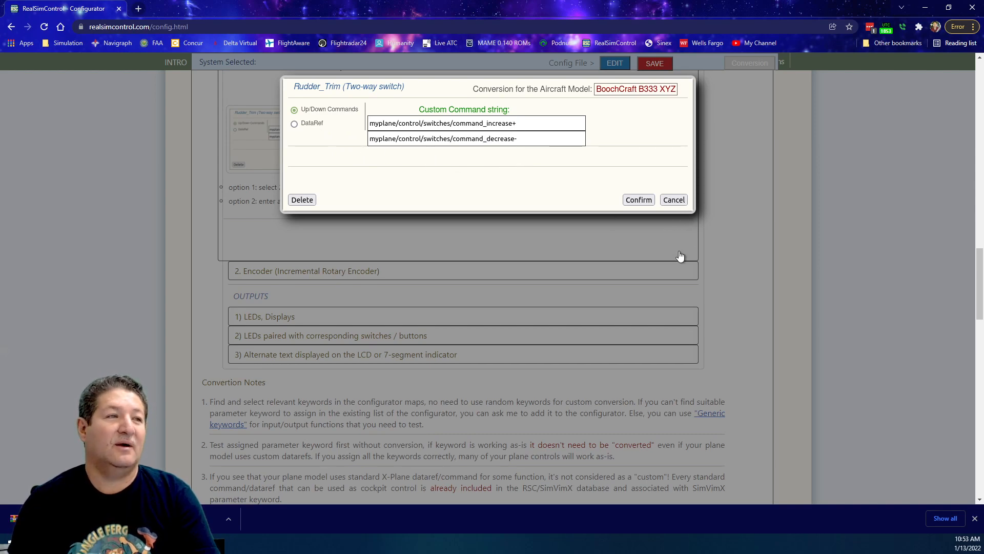
Step: Close Rudder_Trim, preview the AP_HDG_Cmd display's Alternate Text options, then close it
click(672, 200)
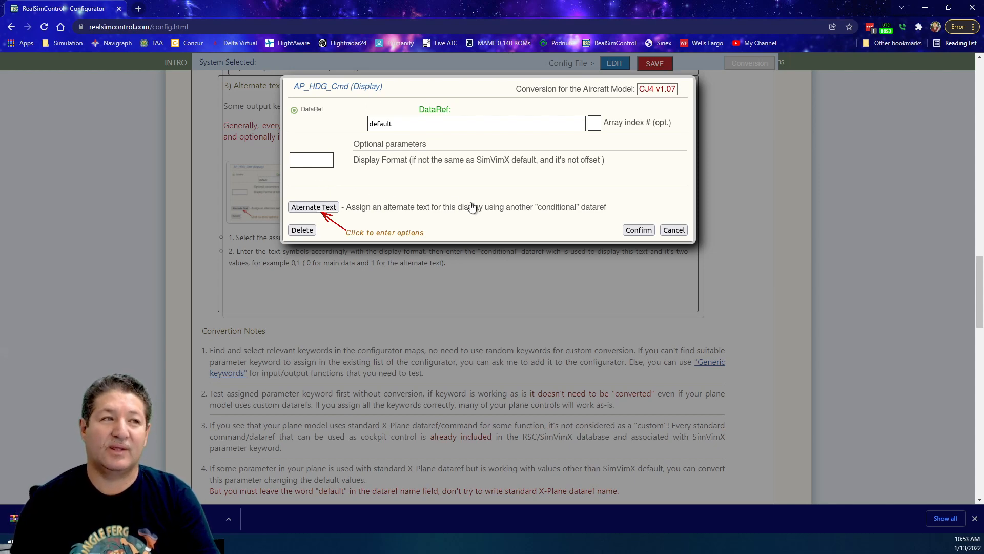
mouse_move(332, 217)
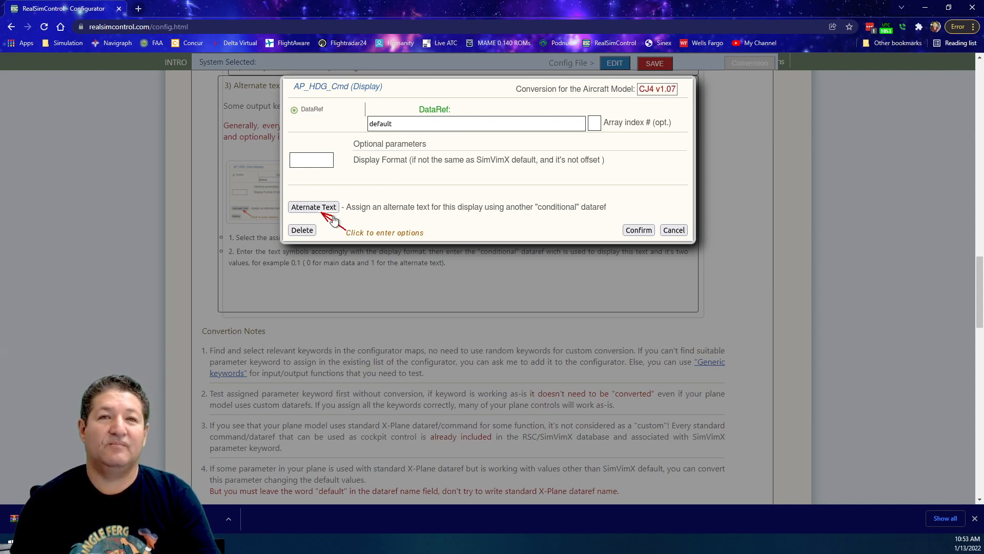
click(313, 206)
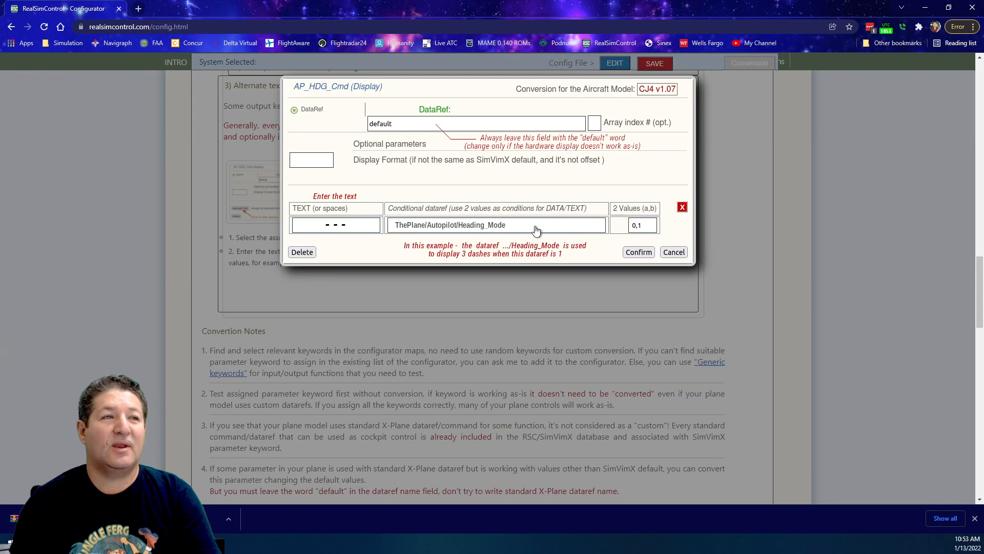
mouse_move(550, 234)
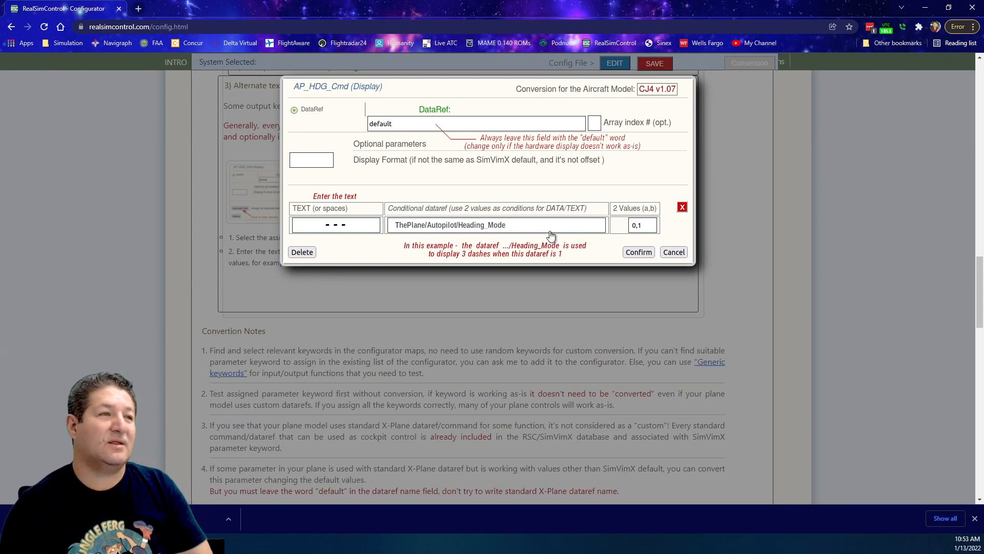
click(673, 252)
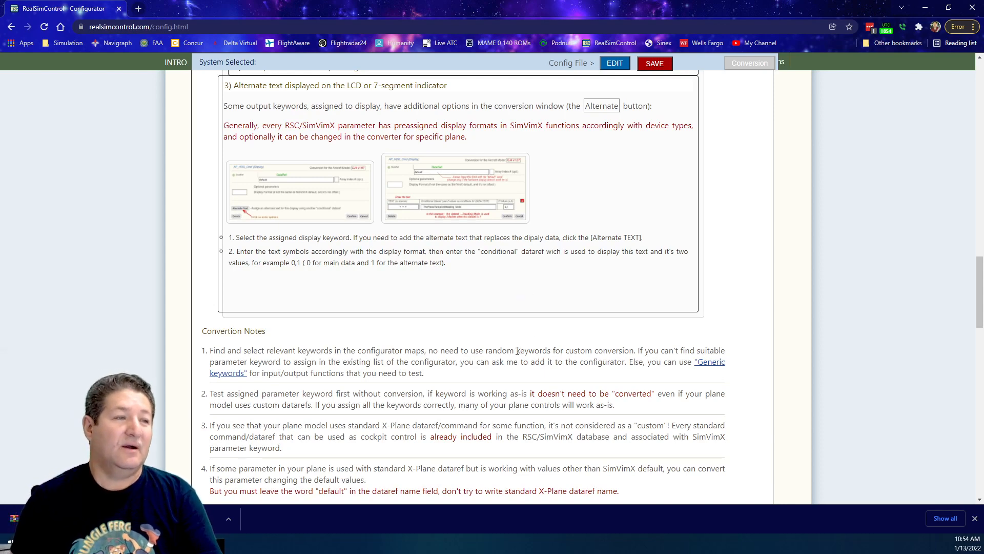
Step: Collapse the Alternate text section, leaving only the input and output types listed
scroll(up, 3)
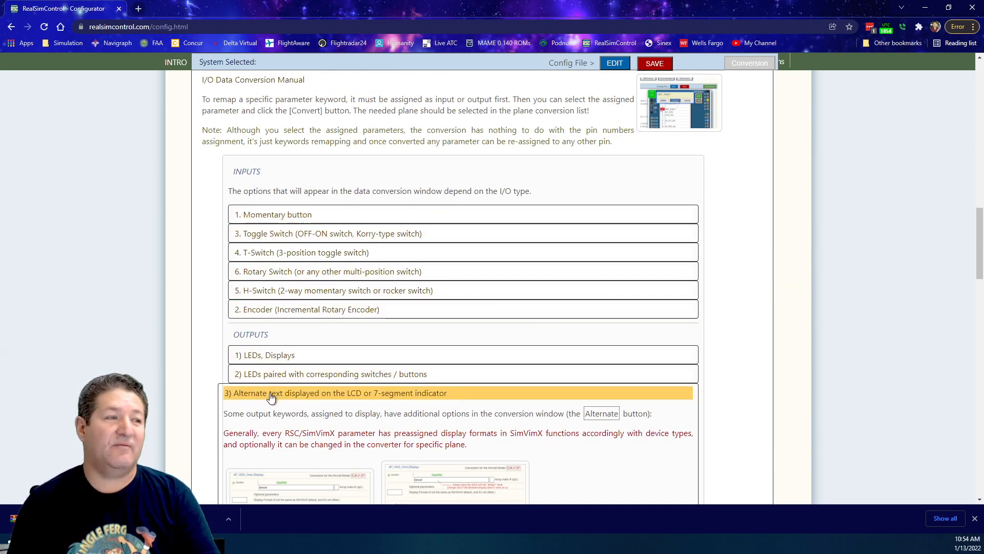
click(317, 362)
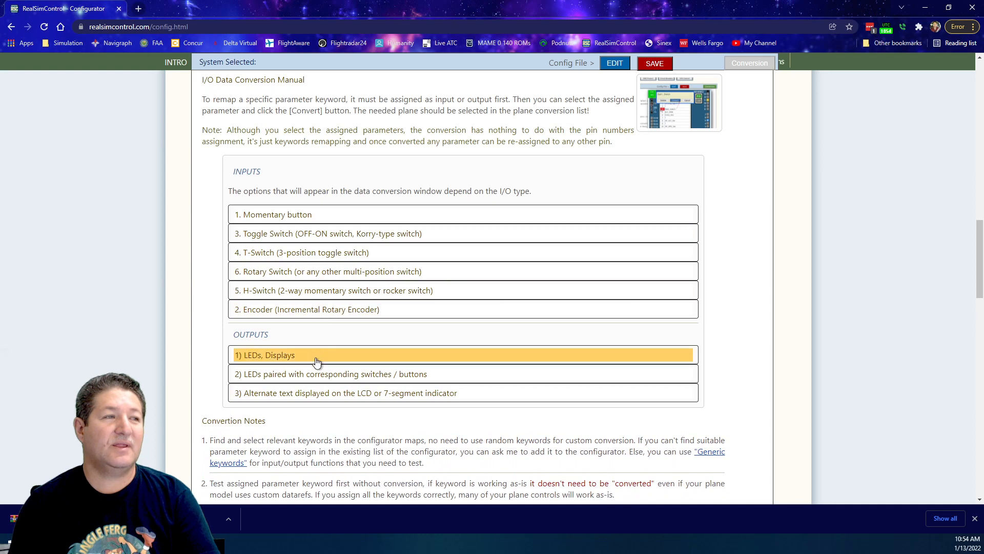
click(313, 393)
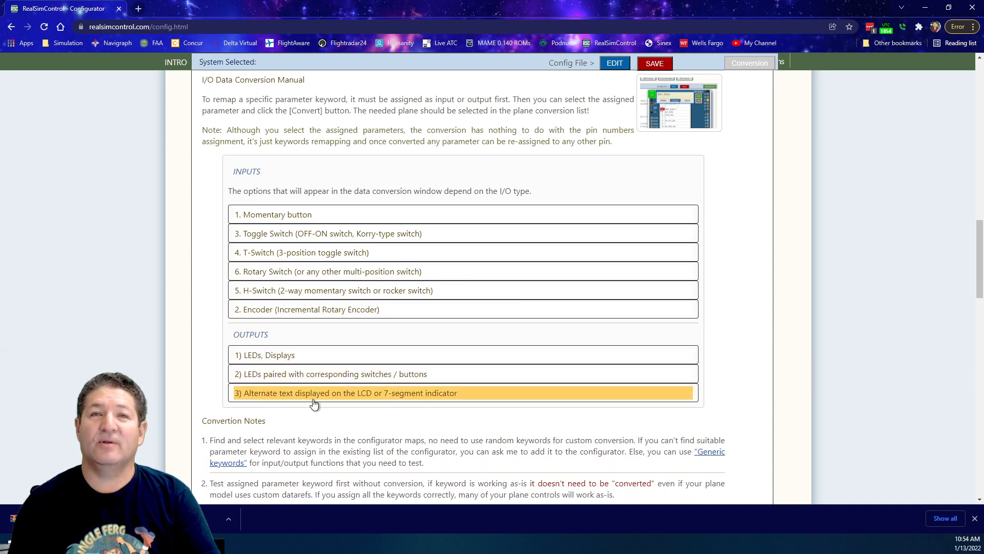